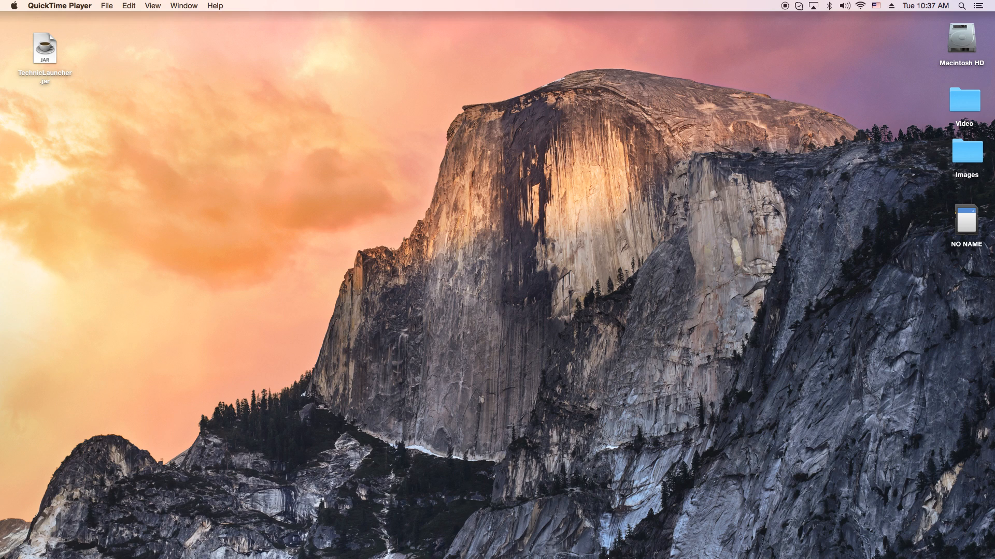
Step: Bring the iMovie library window showing the Importing Media project to the front
click(590, 546)
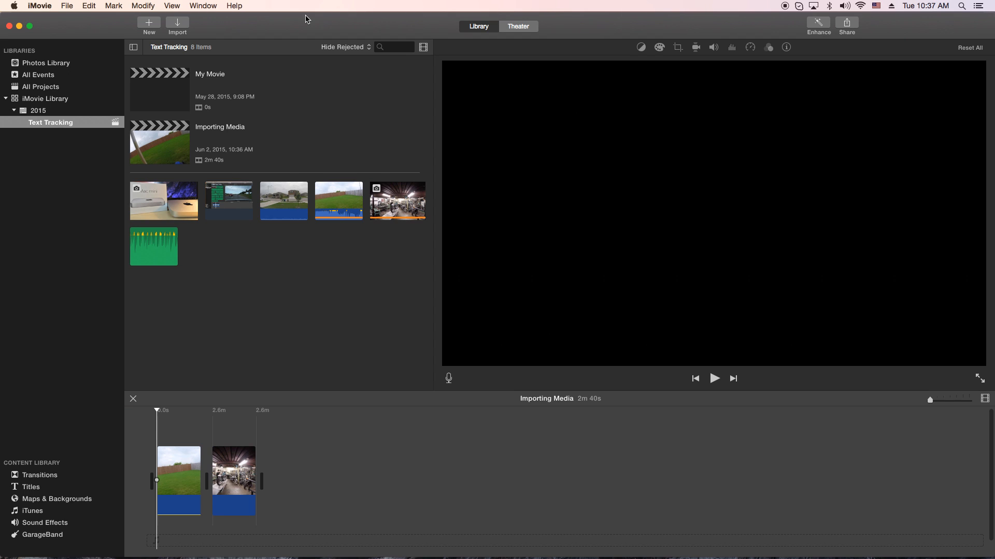
mouse_move(295, 4)
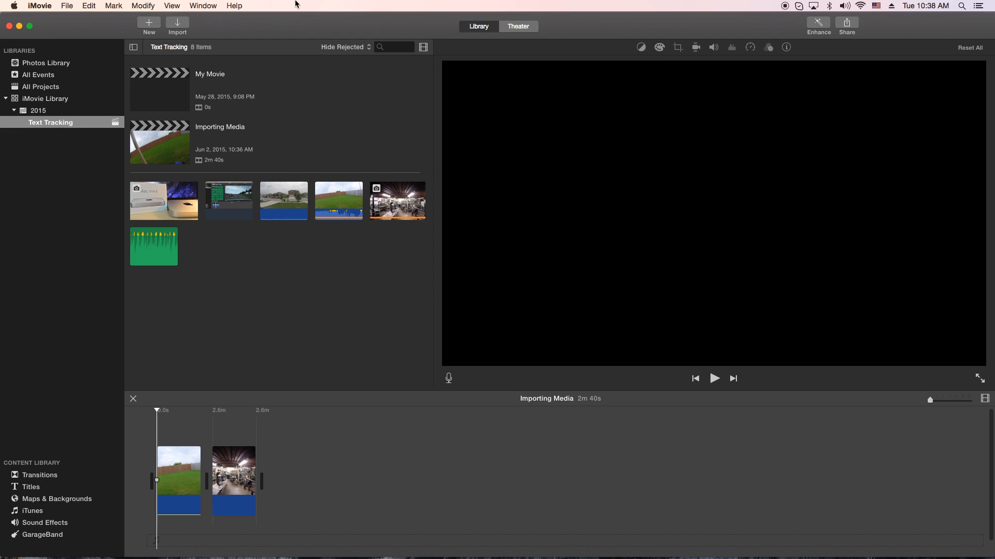
mouse_move(318, 20)
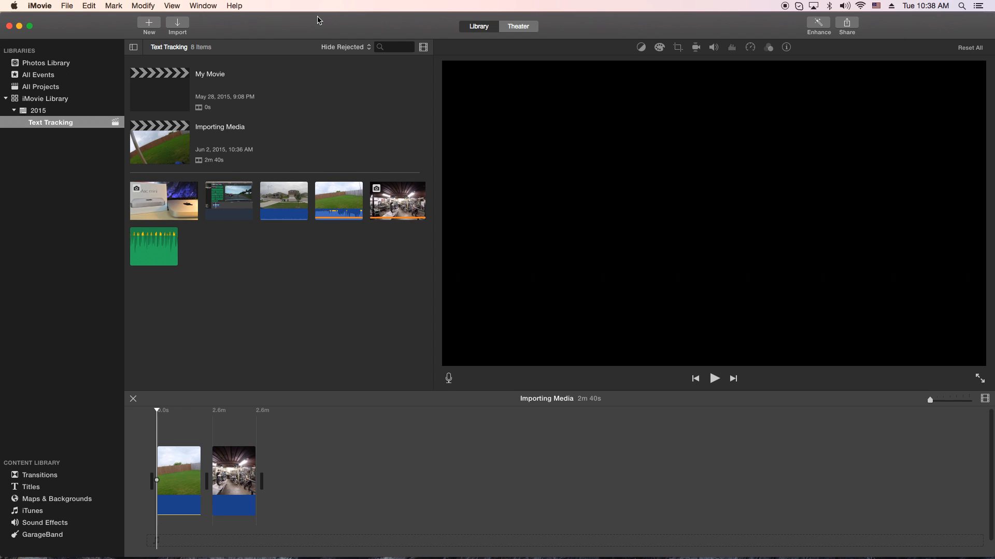
mouse_move(273, 24)
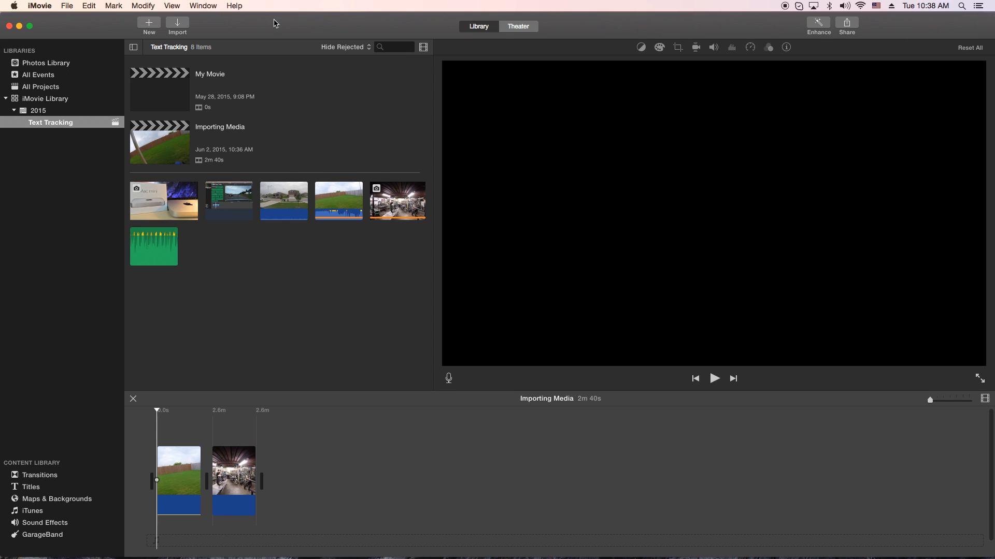
mouse_move(253, 21)
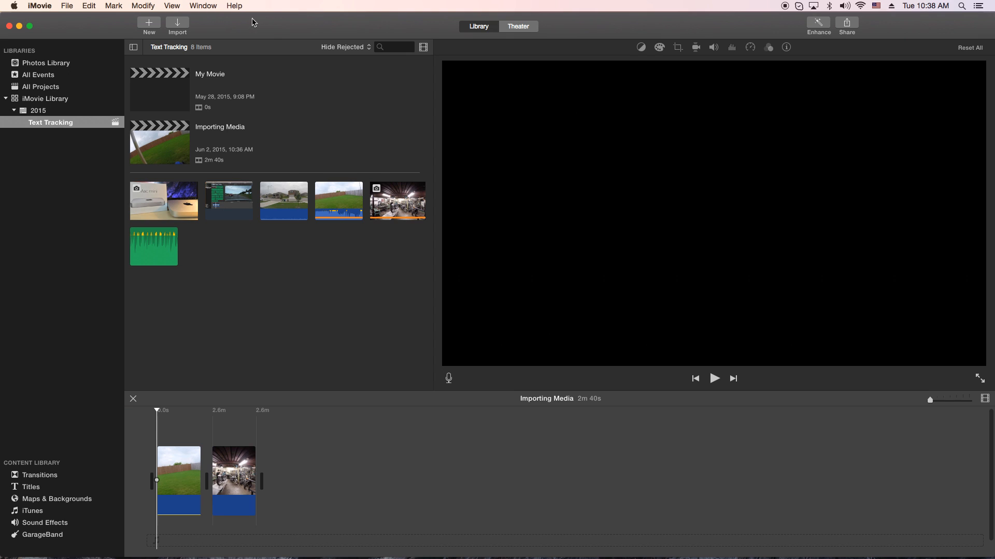
mouse_move(177, 25)
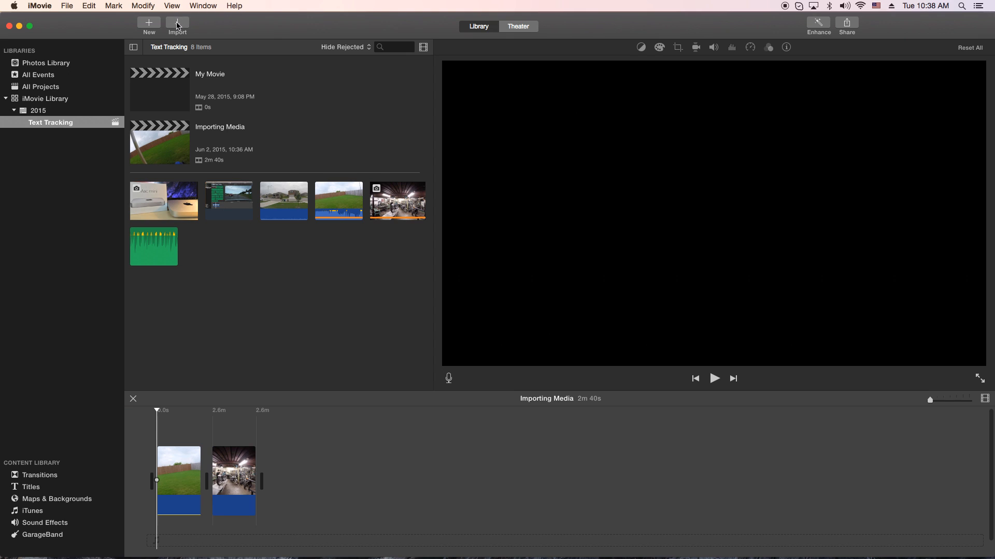
Step: Show the NO NAME memory card's dated video clips in the import window
click(177, 24)
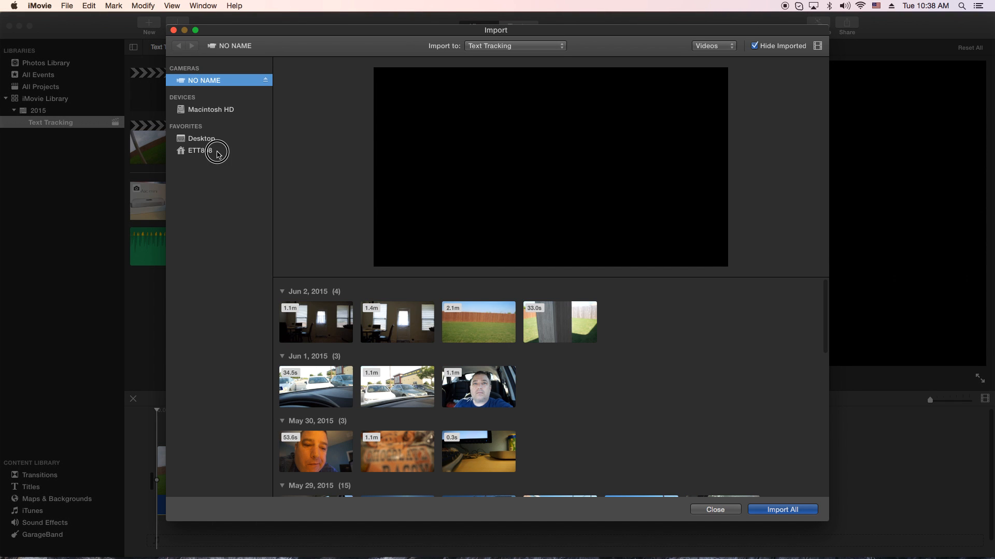
click(210, 108)
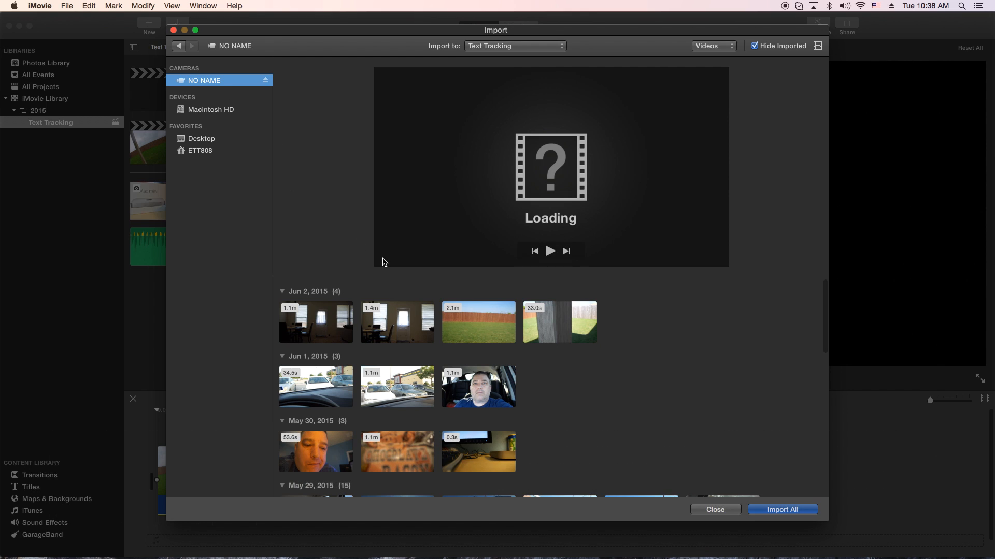
scroll(down, 3)
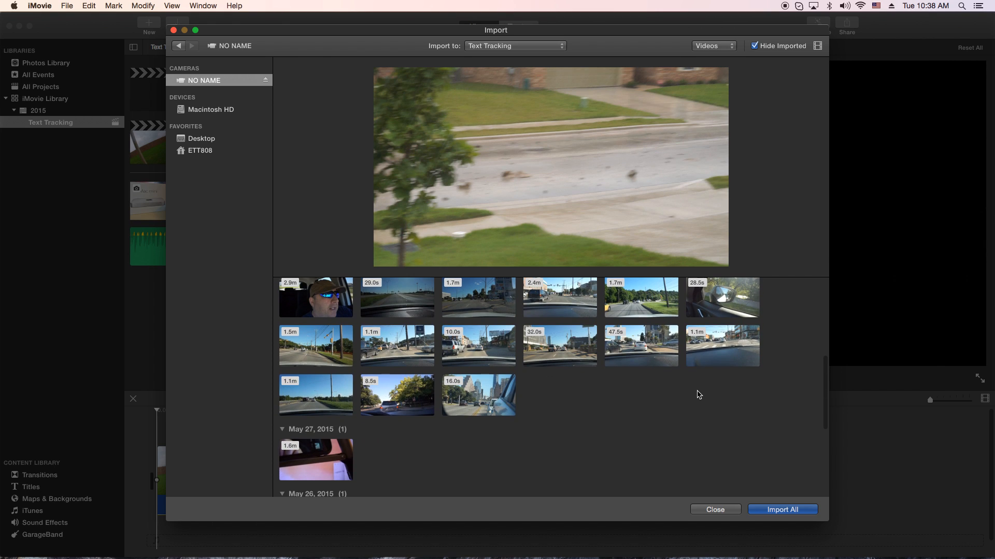
scroll(down, 3)
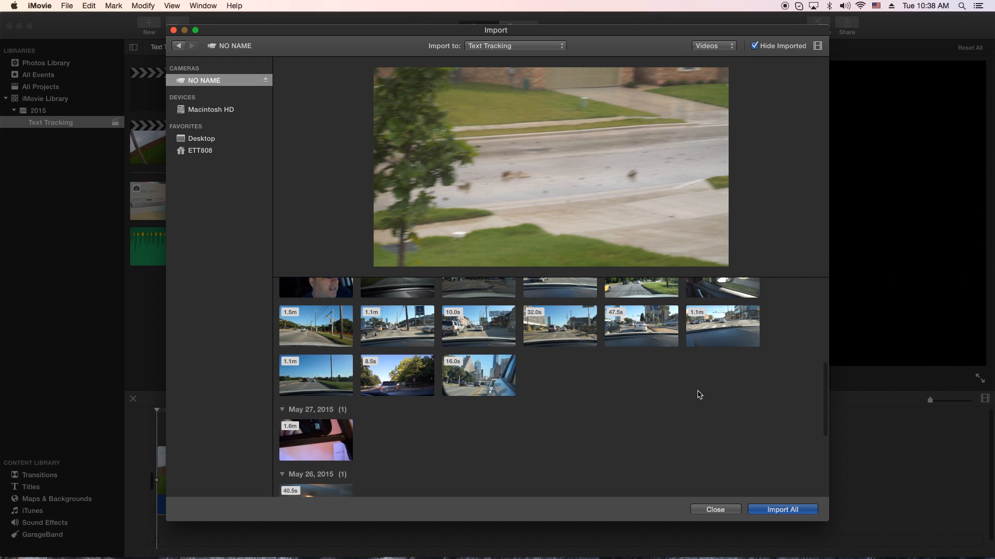
Step: Import the 1.7-minute roadside clip and the 28.5-second clip into Text Tracking
click(478, 375)
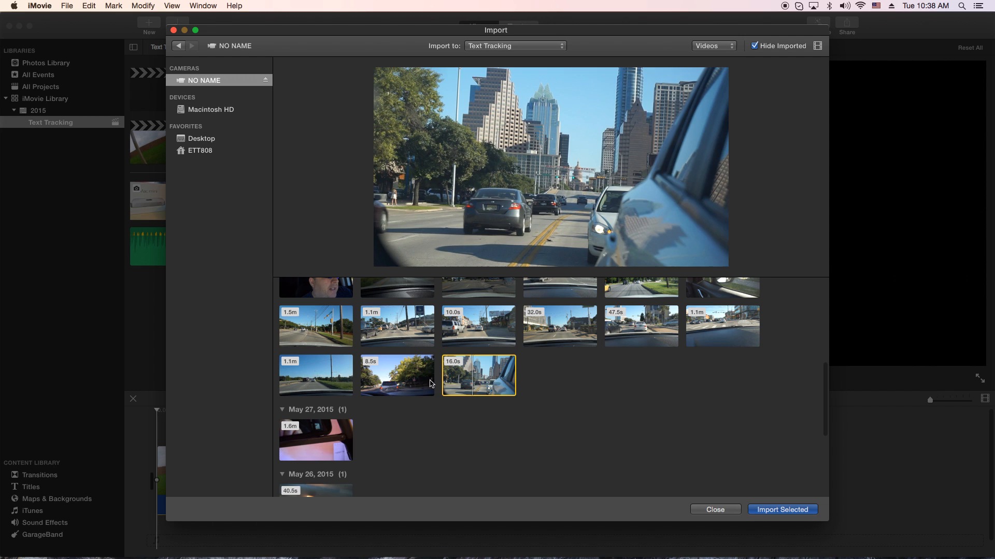
click(397, 375)
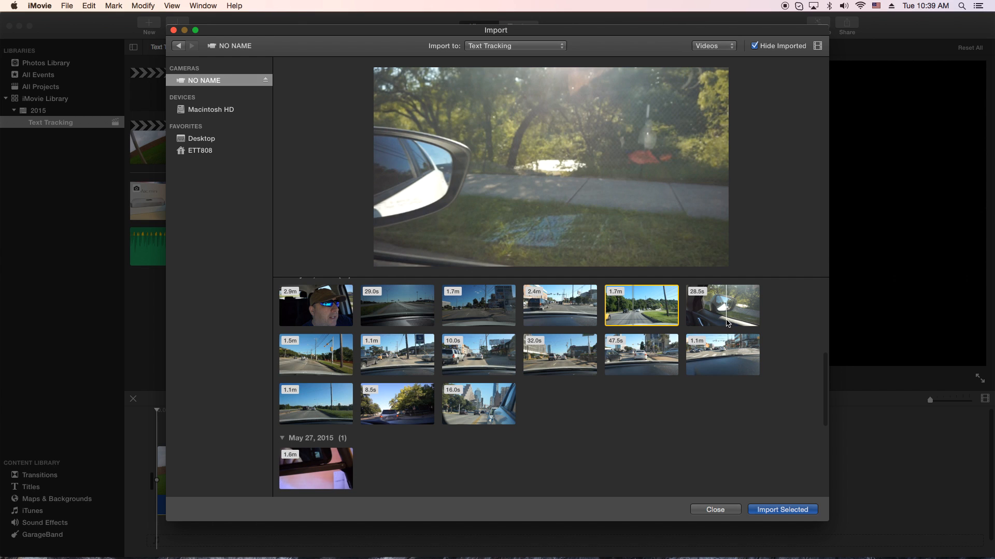
click(721, 306)
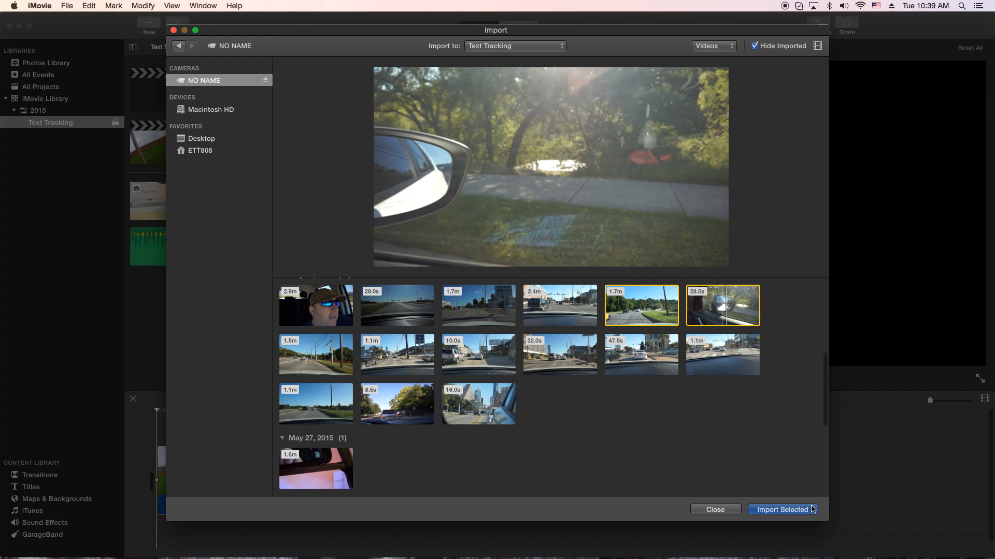
click(782, 510)
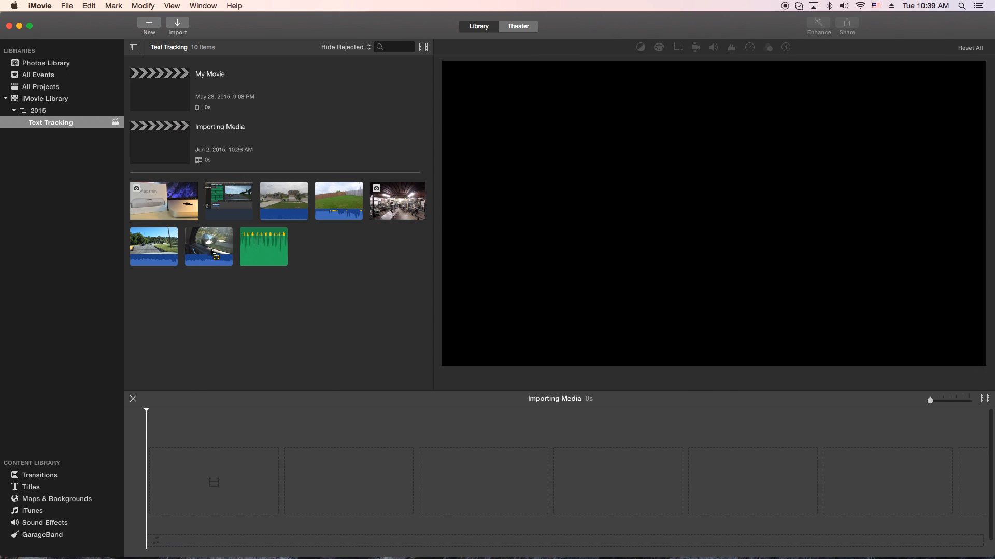
Step: Add the 28.5-second mirror clip to the Importing Media project timeline
click(208, 247)
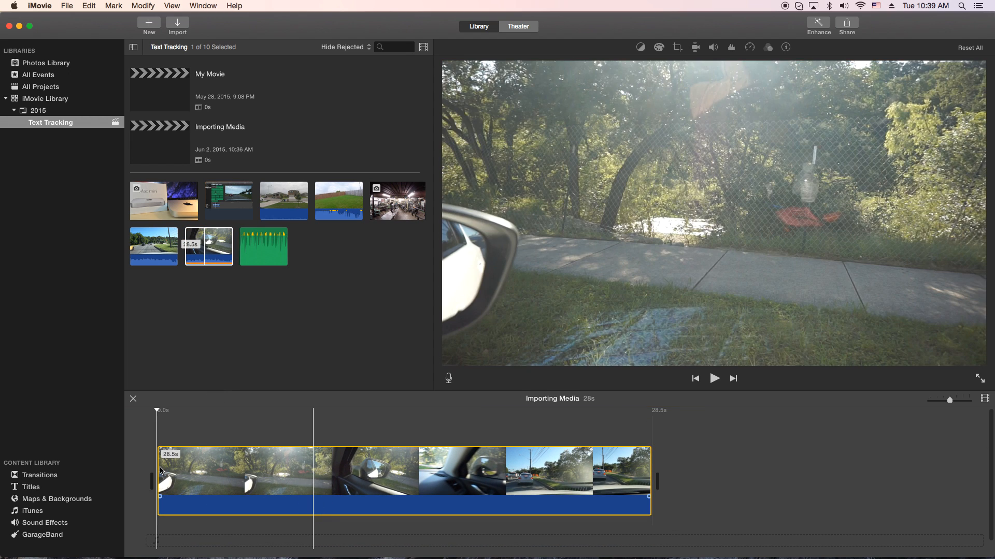
Step: Append the 1.7-minute roadside clip after it and play back the 2m 11s movie
click(713, 378)
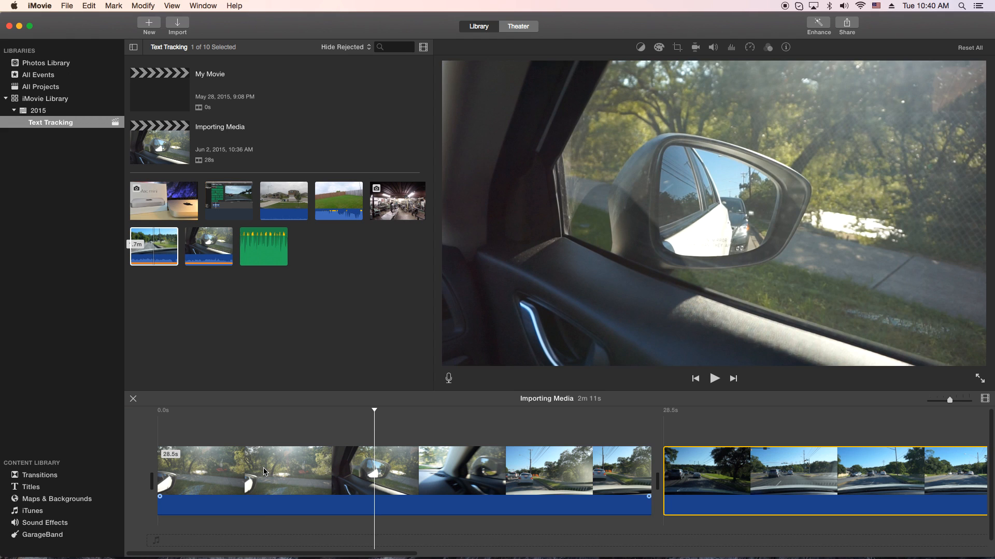
click(713, 378)
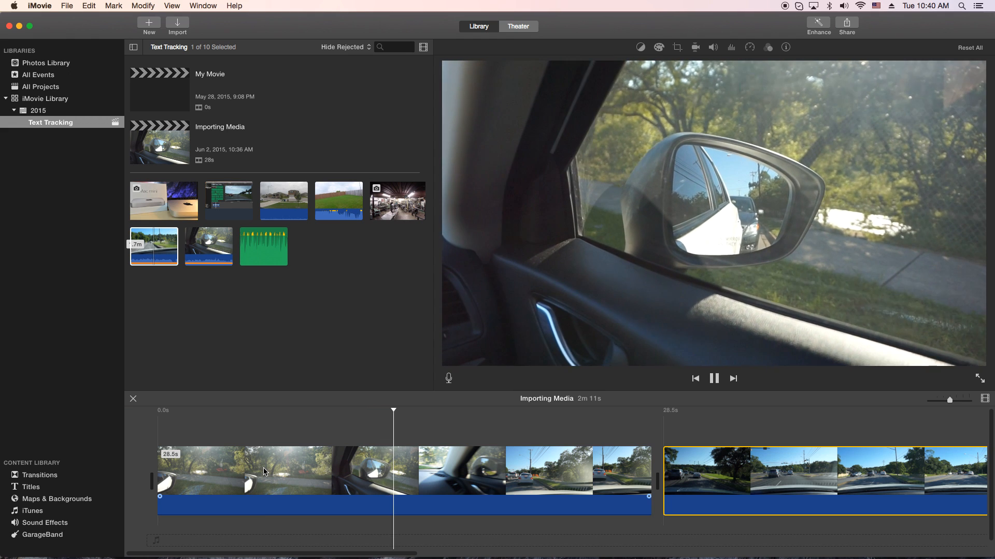
click(713, 380)
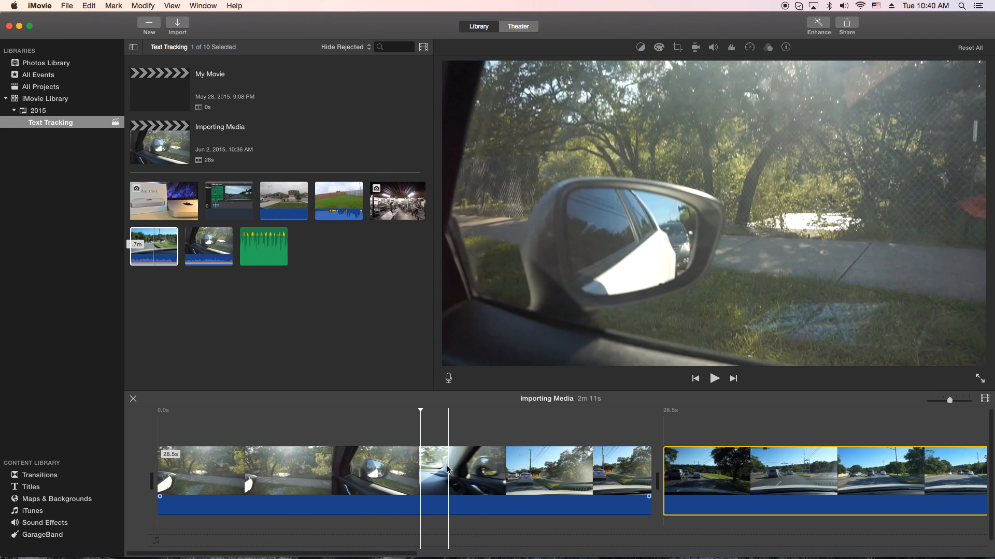
click(714, 378)
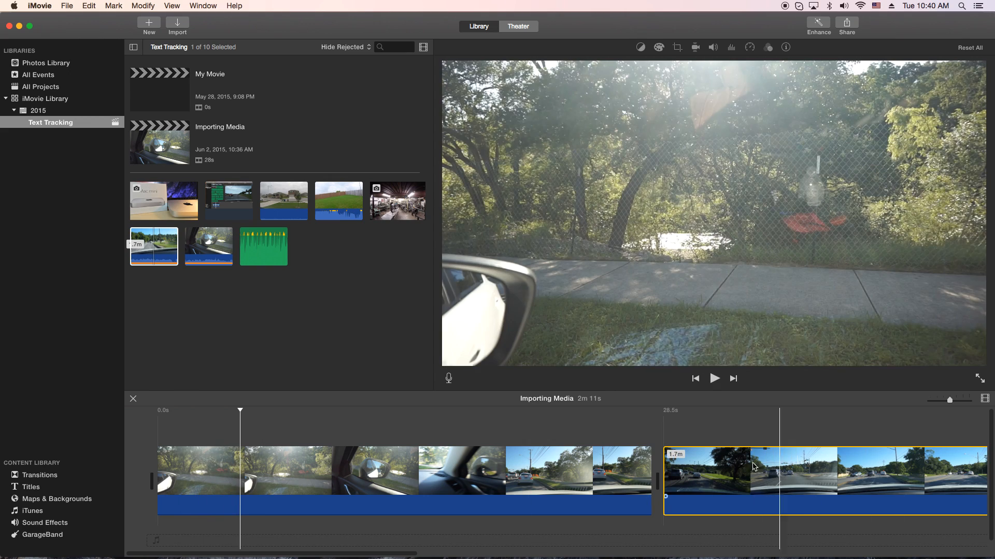
click(714, 378)
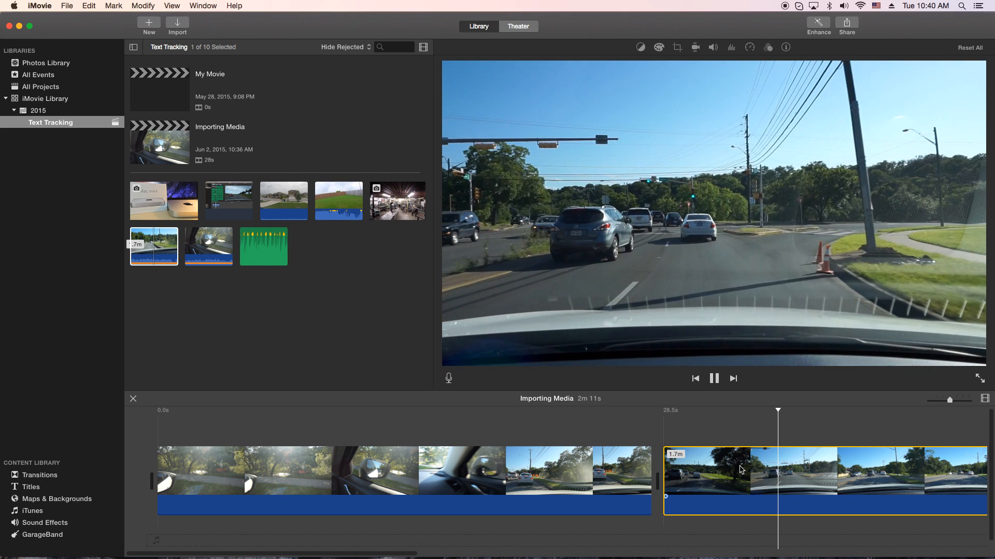
click(713, 379)
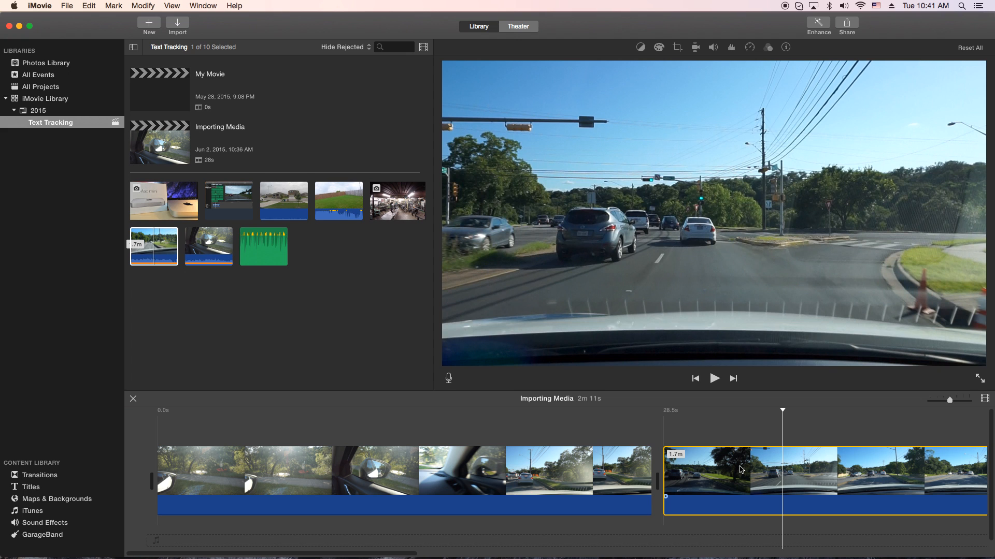
click(714, 380)
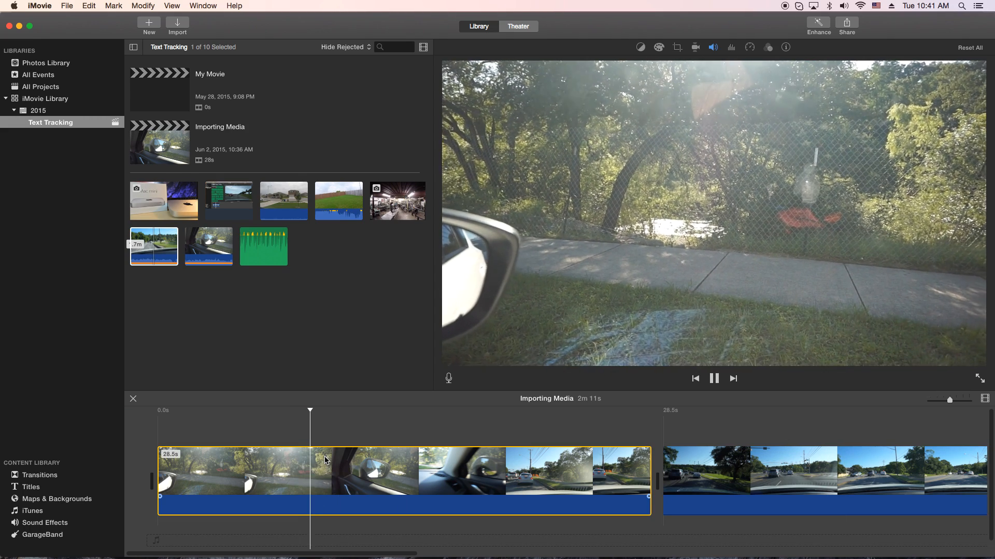
click(344, 472)
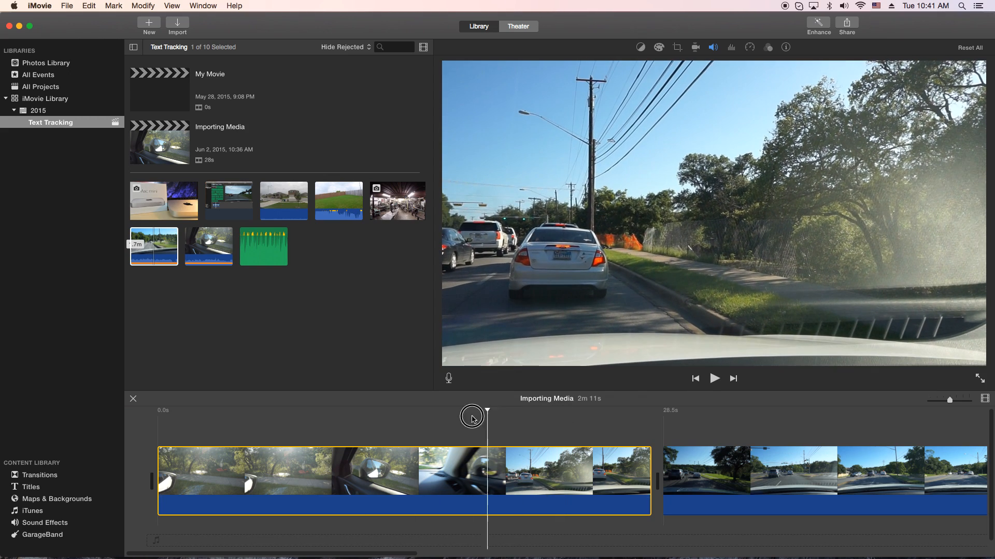
click(714, 378)
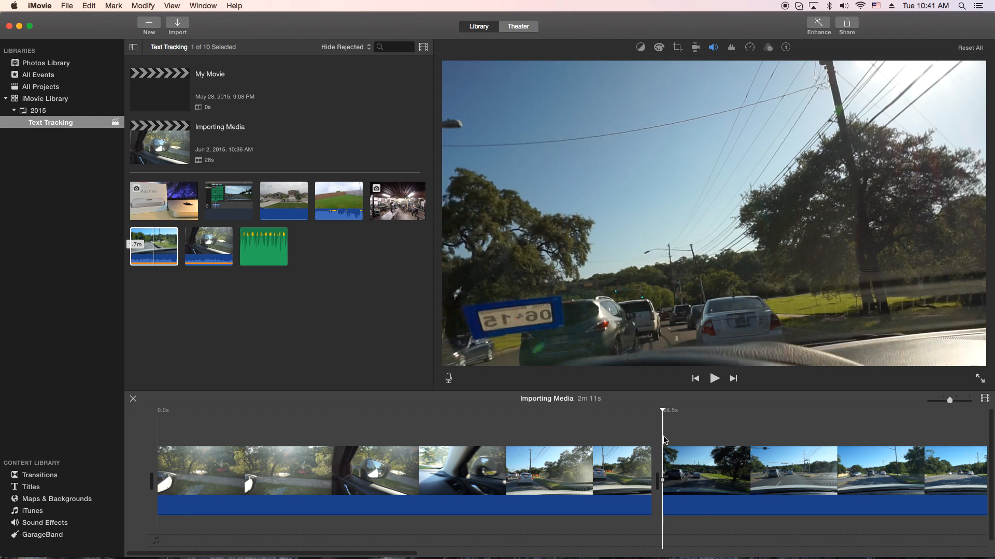
click(714, 378)
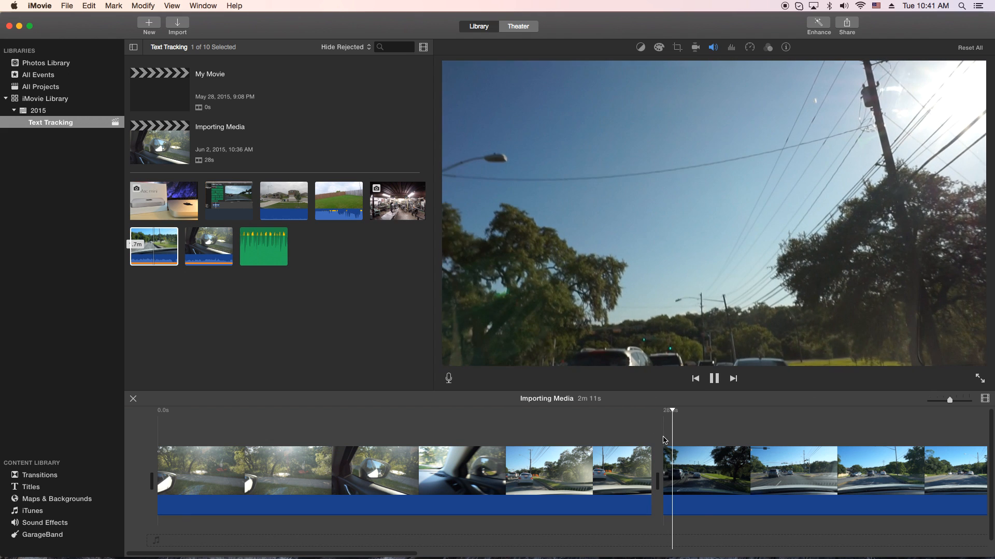